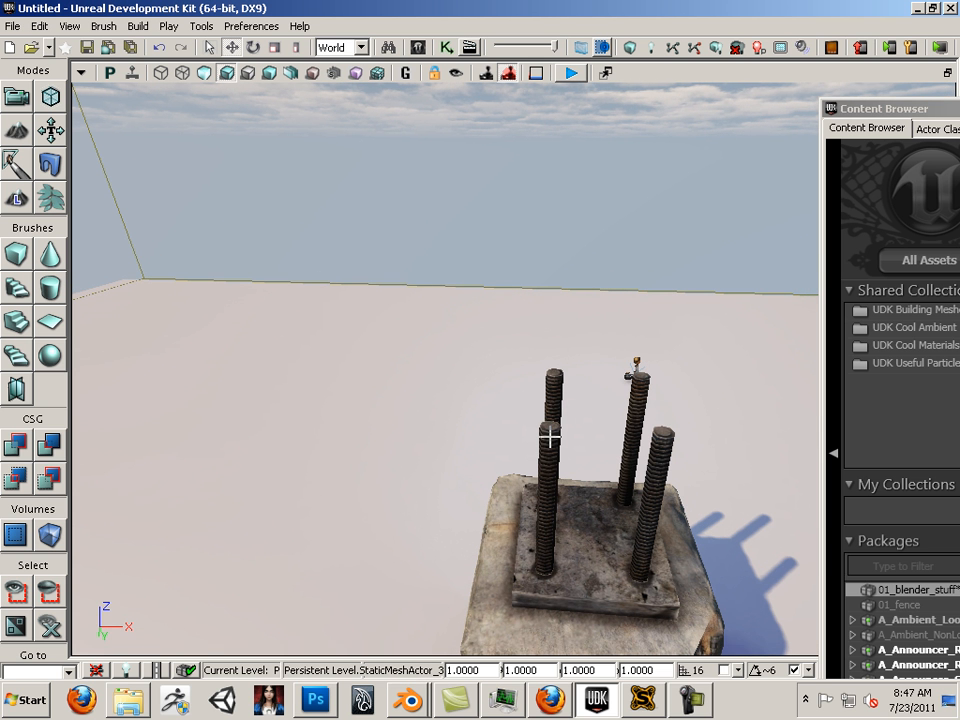
mouse_move(546, 491)
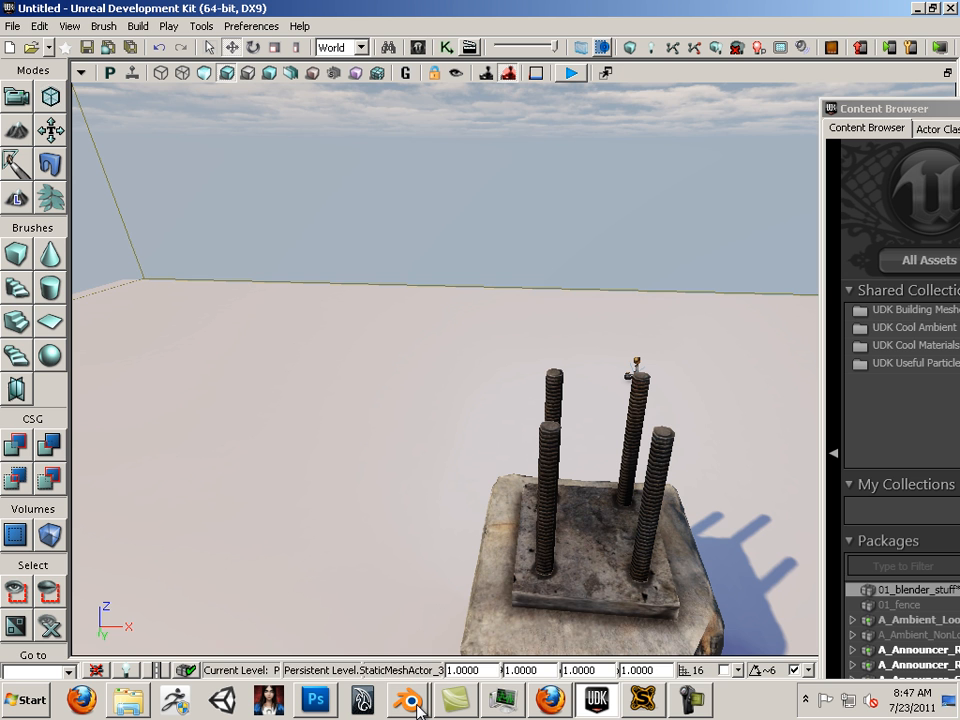
Switch to Blender and zoom in on the damaged cement block's textured surface.
left_click(407, 699)
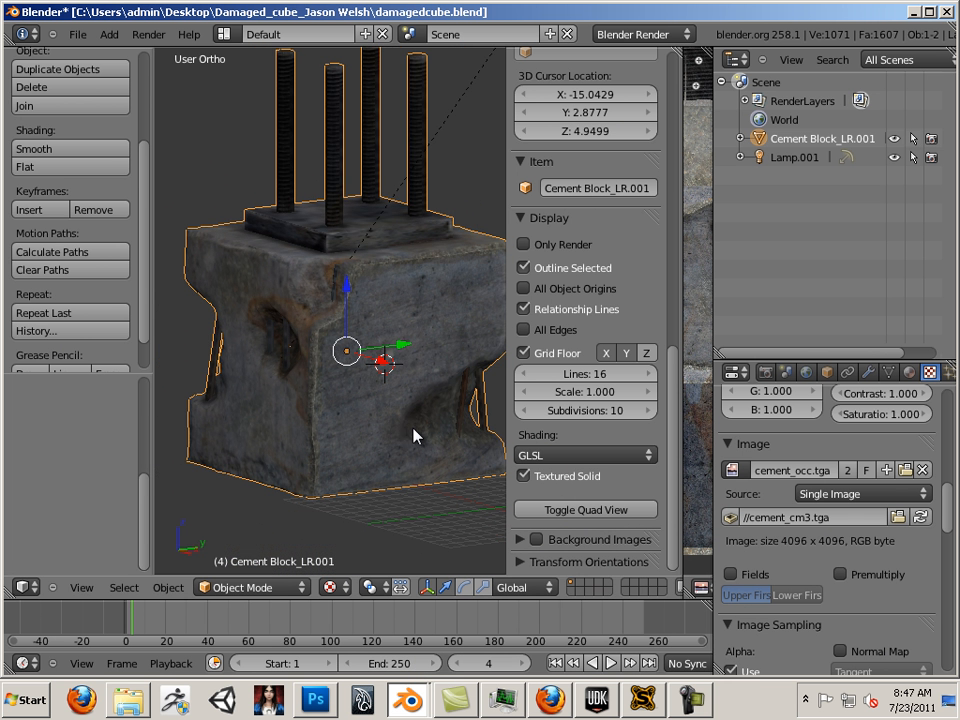
mouse_move(488, 368)
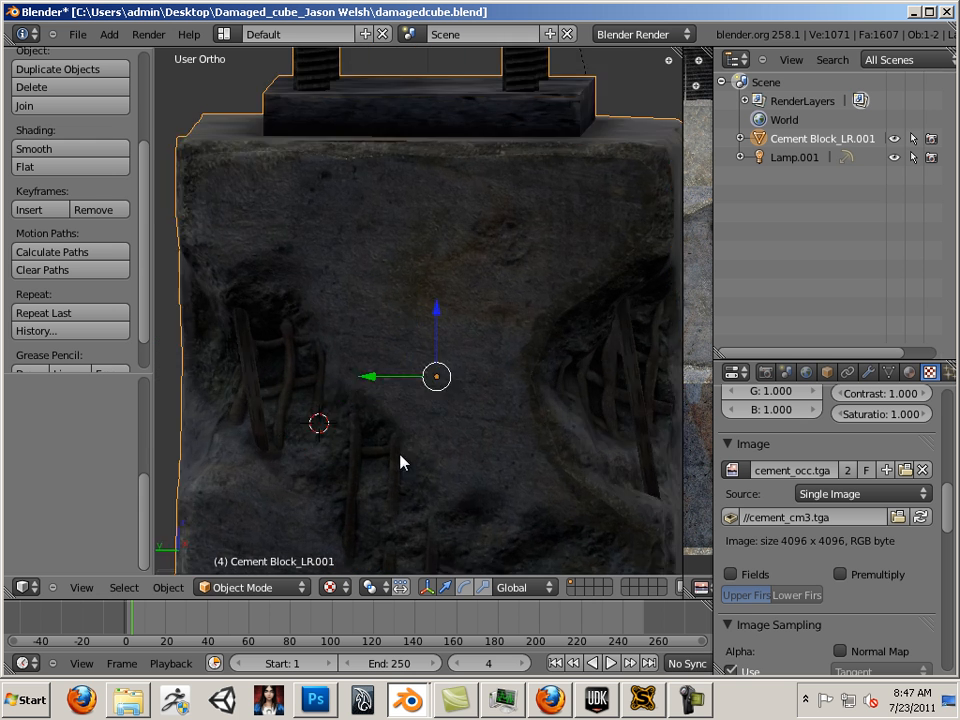
scroll("down", 3)
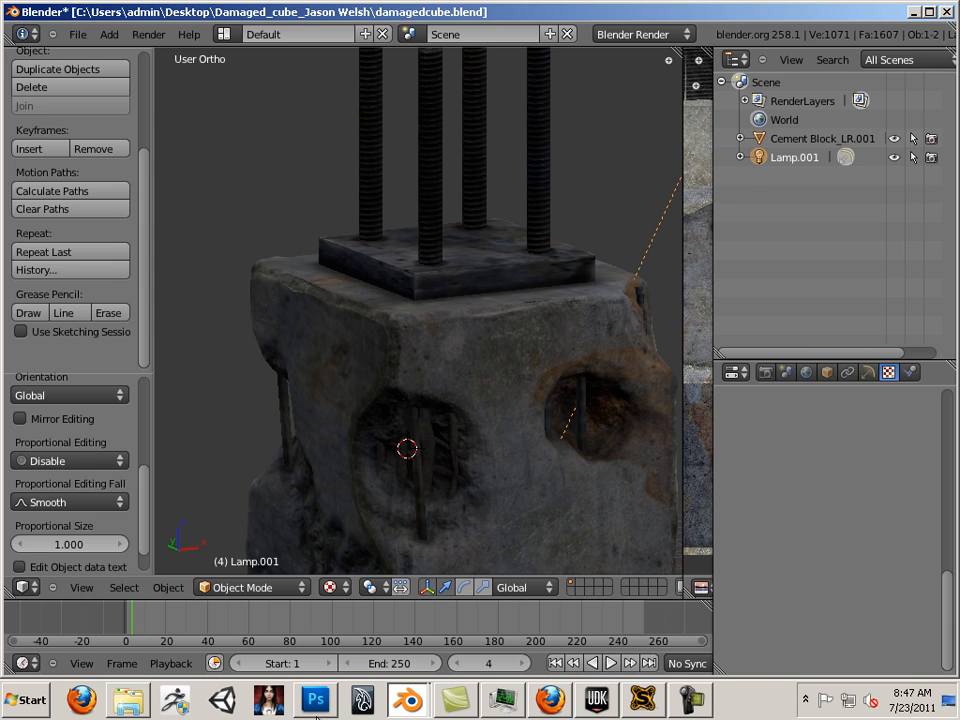
In Photoshop, pan the cement_cm3.tga colour map to its ribbed upper area.
left_click(315, 699)
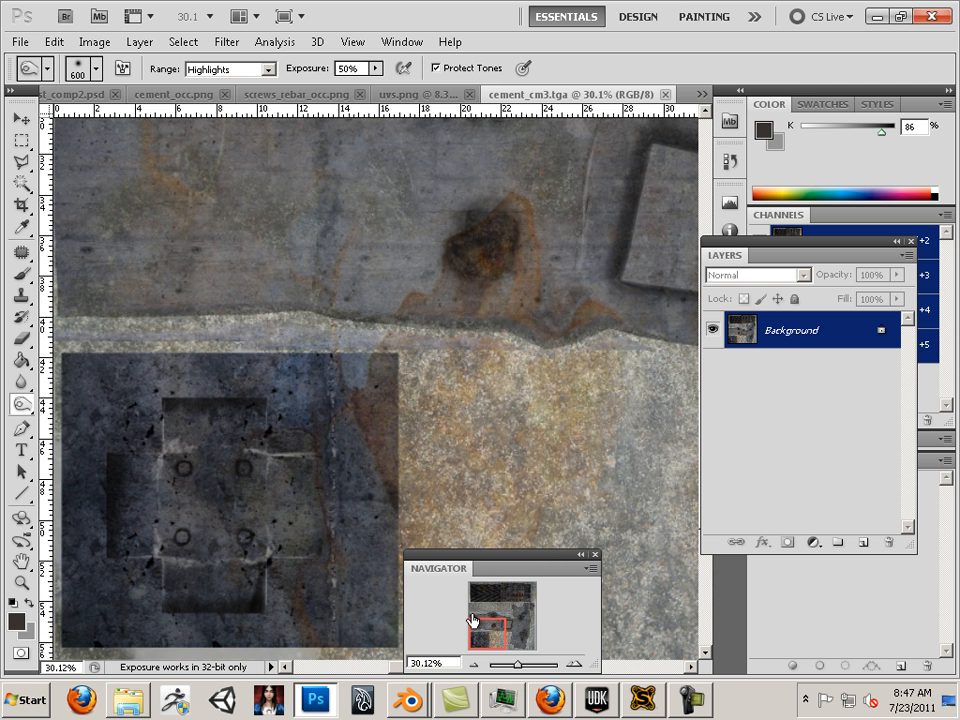
left_click_drag(500, 665, 520, 665)
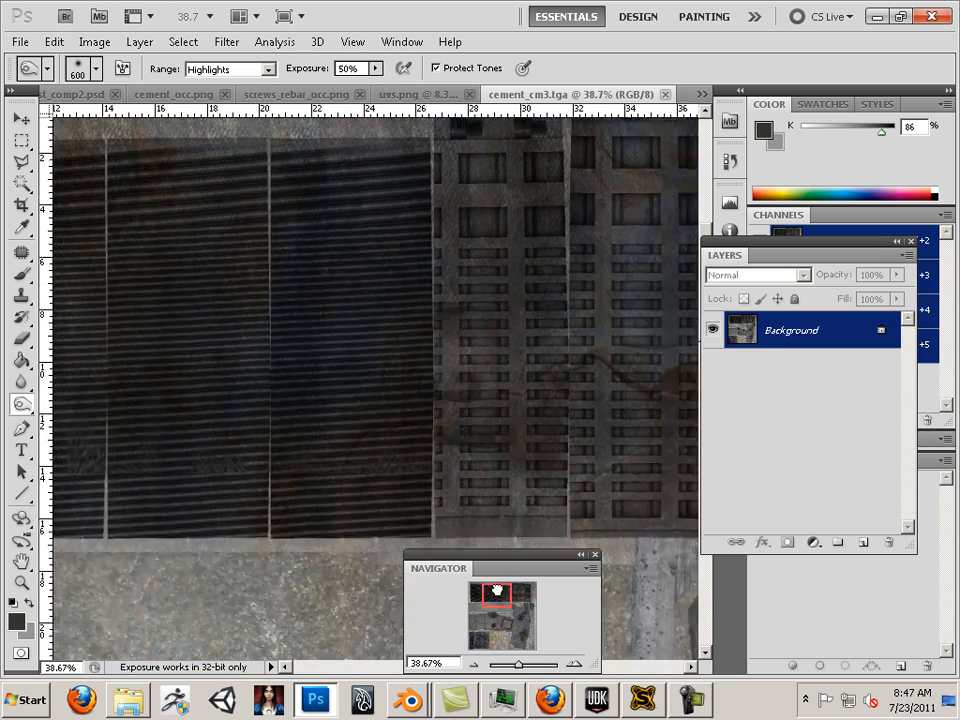
left_click(19, 41)
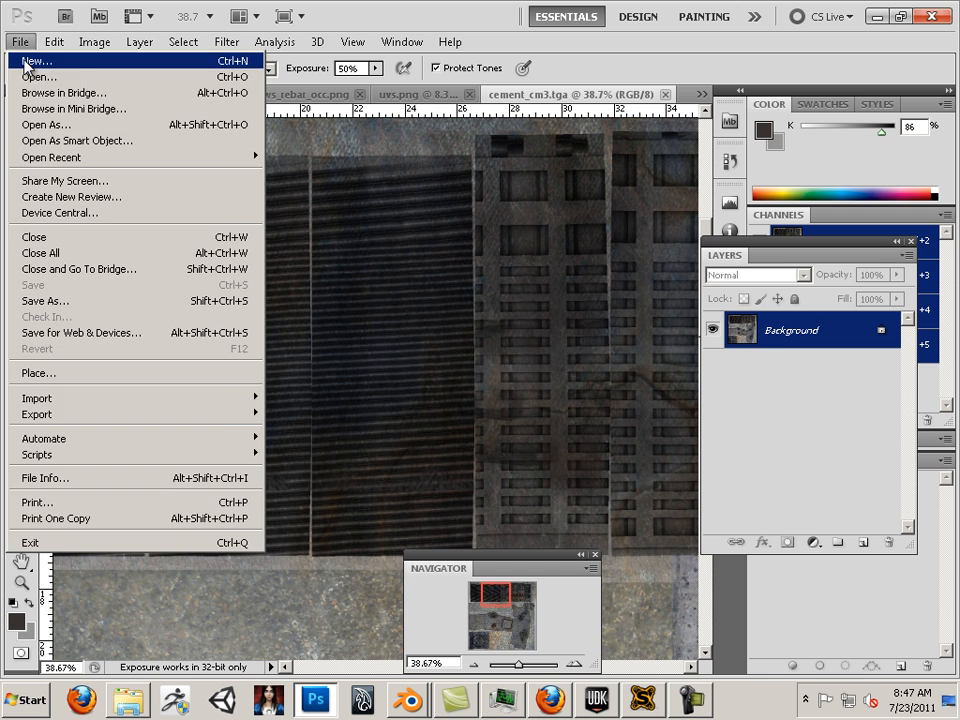
Open cement_nm.tga from the Damaged cement folder in Photoshop.
left_click(39, 76)
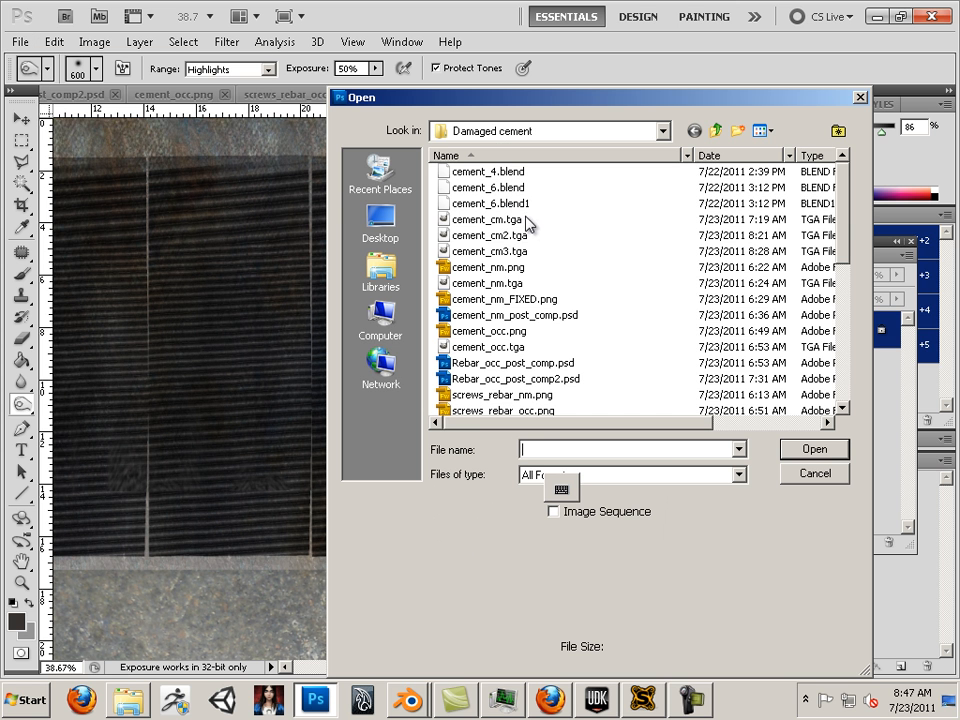
mouse_move(510, 283)
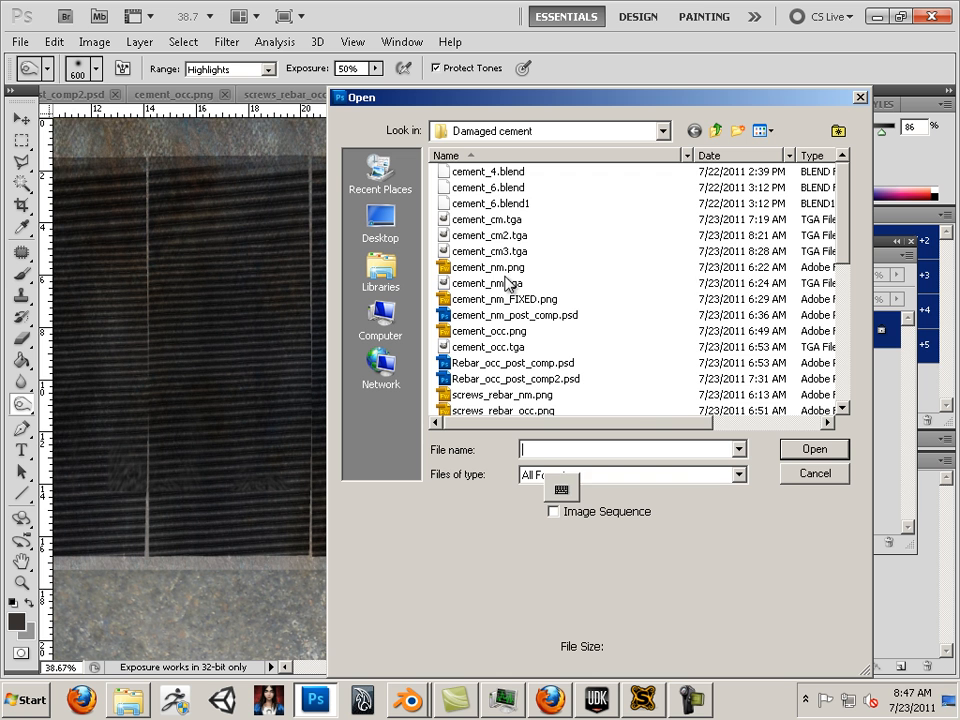
left_click(489, 283)
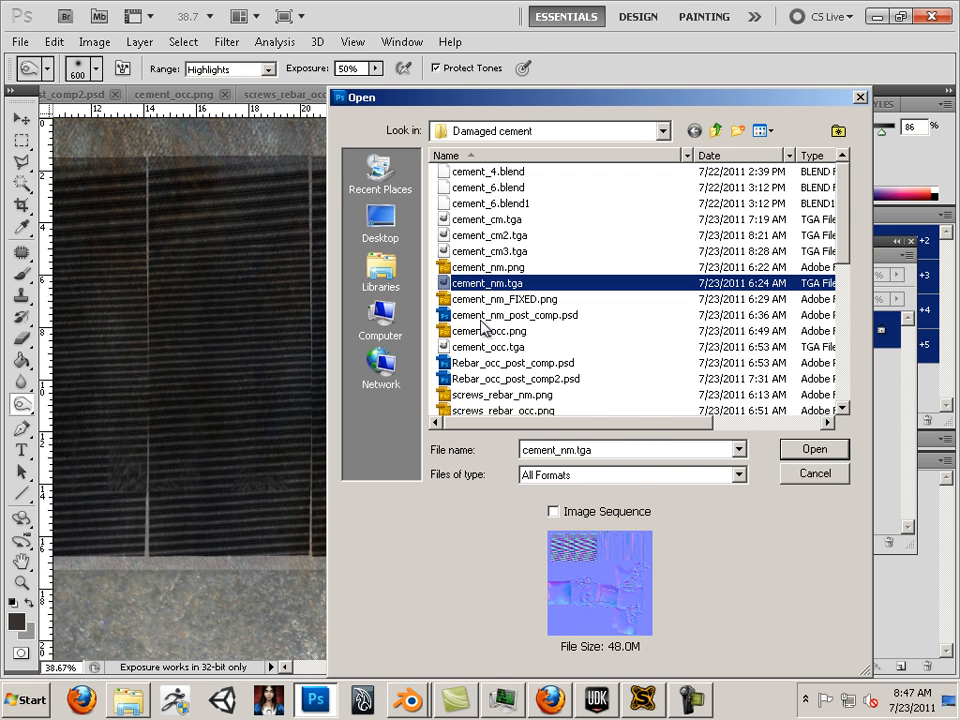
left_click(813, 449)
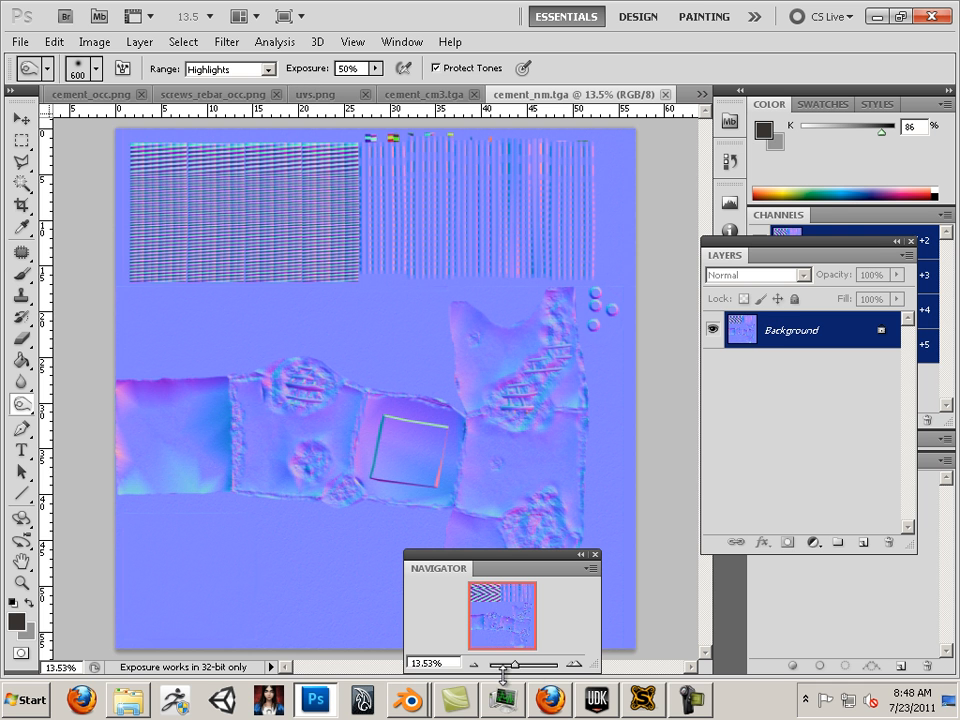
Switch back to the Blender cement block scene and bring up its File menu.
left_click(407, 699)
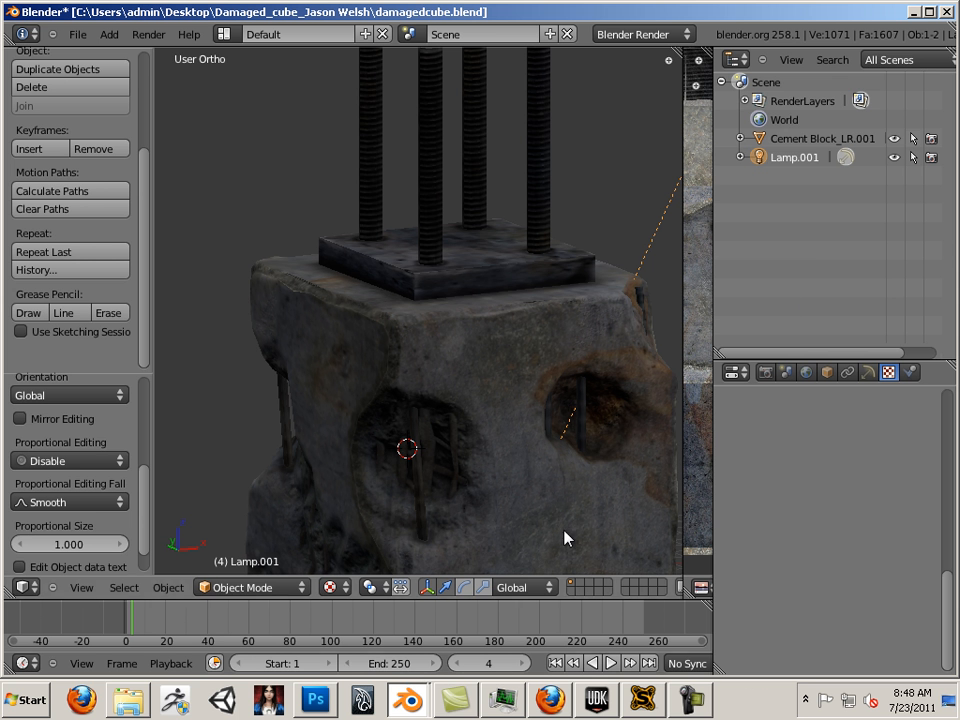
mouse_move(78, 34)
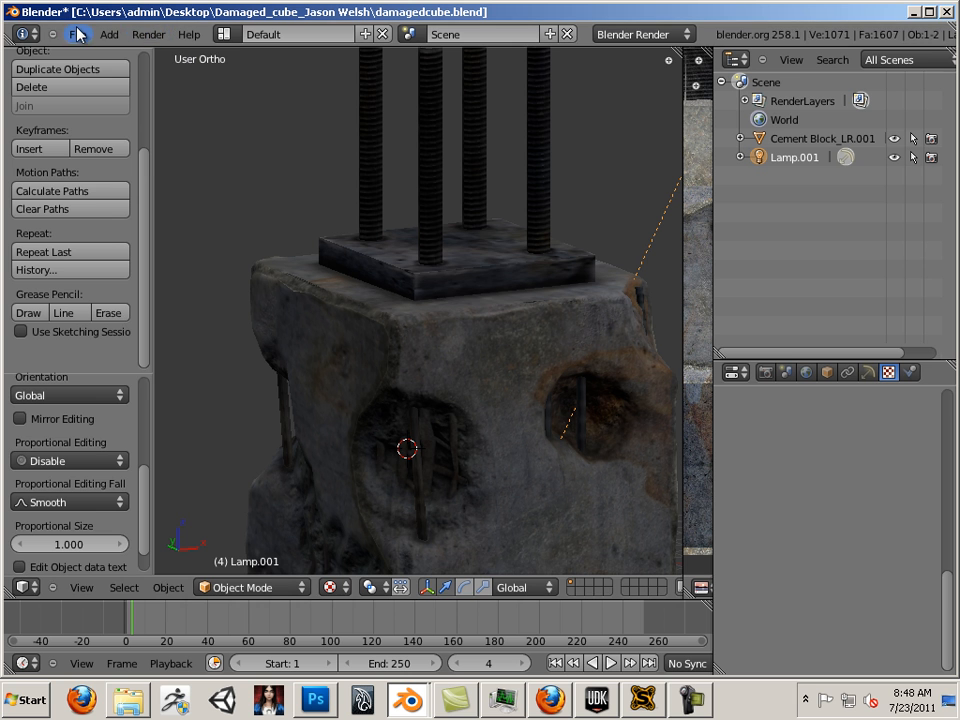
left_click(77, 34)
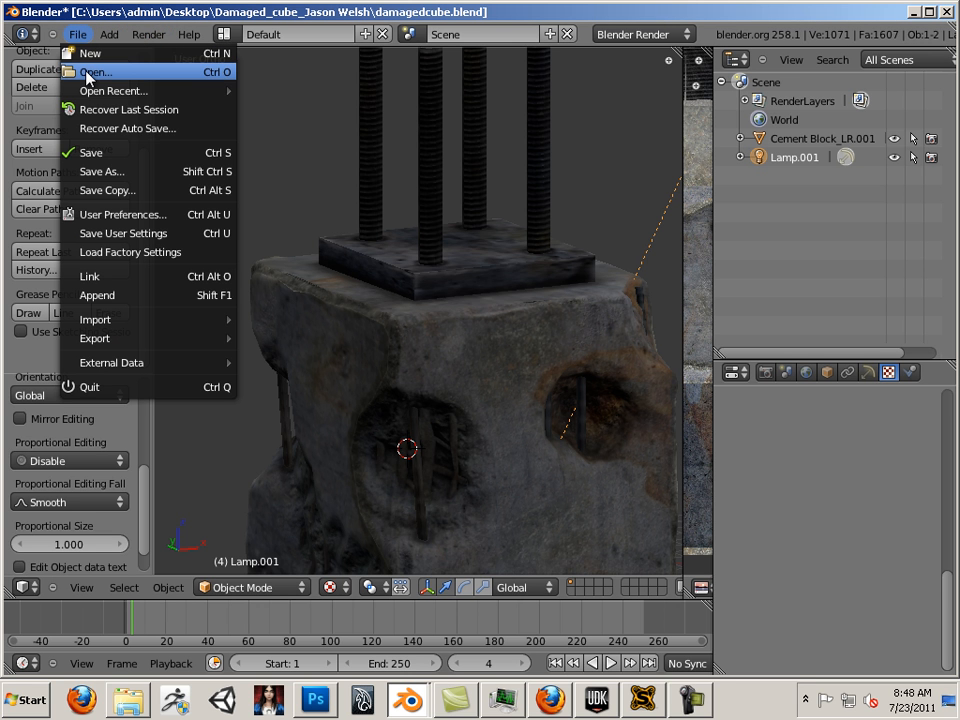
mouse_move(100, 152)
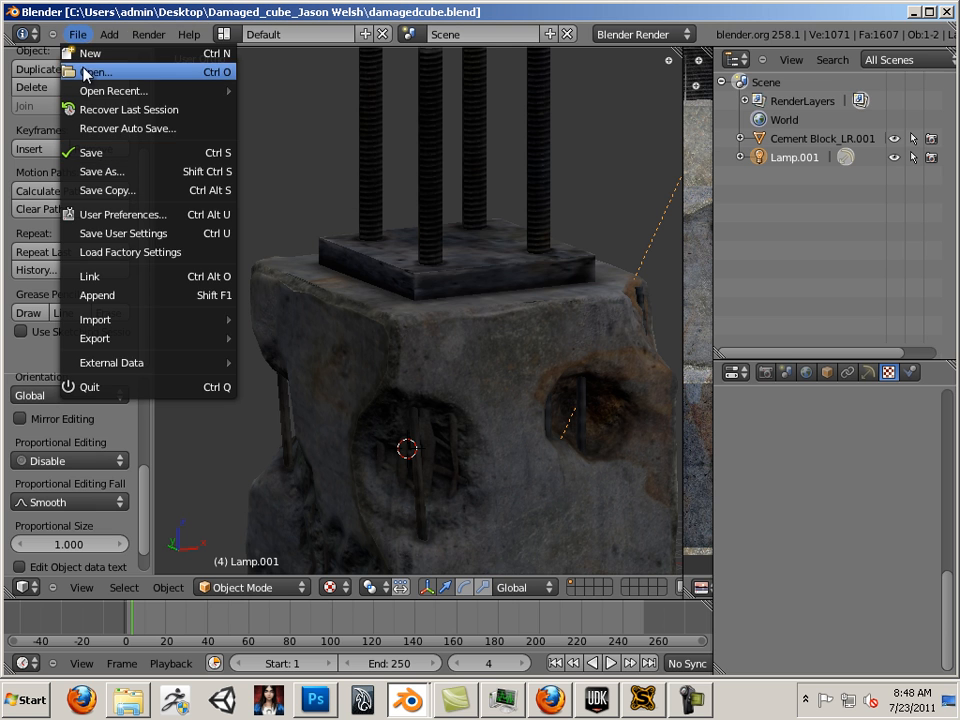
Open Unit 4 Cement Block_preview.blend from the Damaged cement folder.
left_click(97, 71)
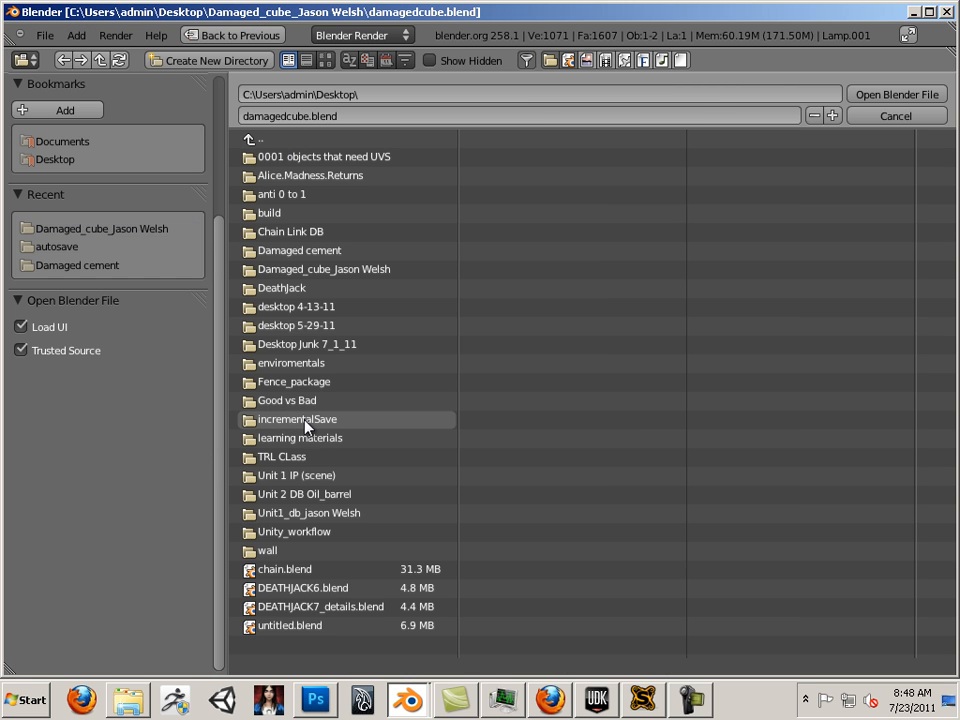
mouse_move(298, 250)
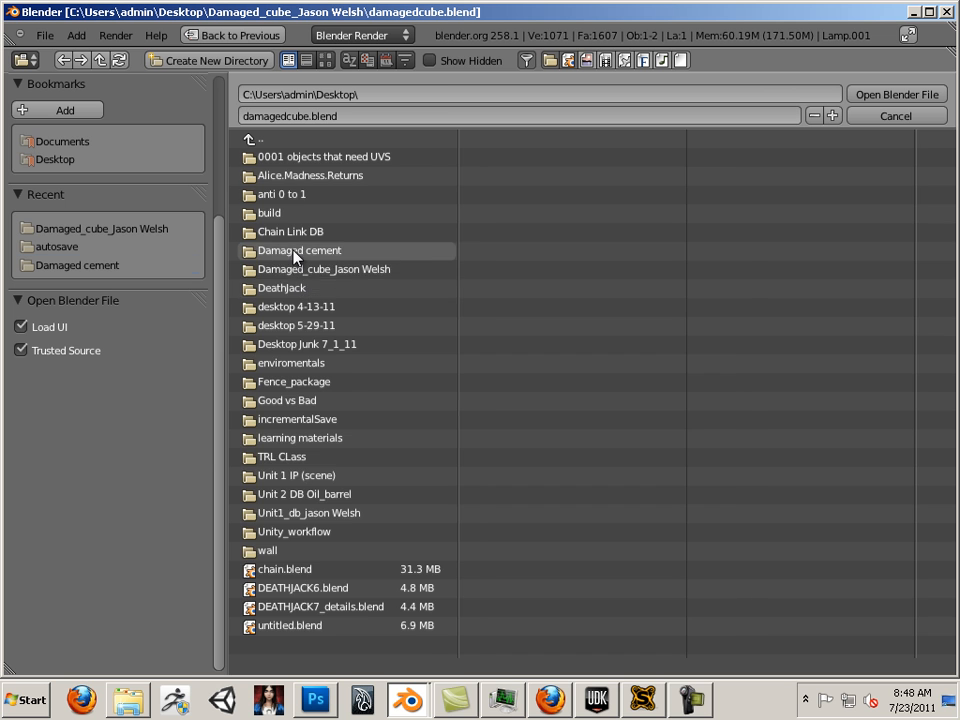
double_click(298, 250)
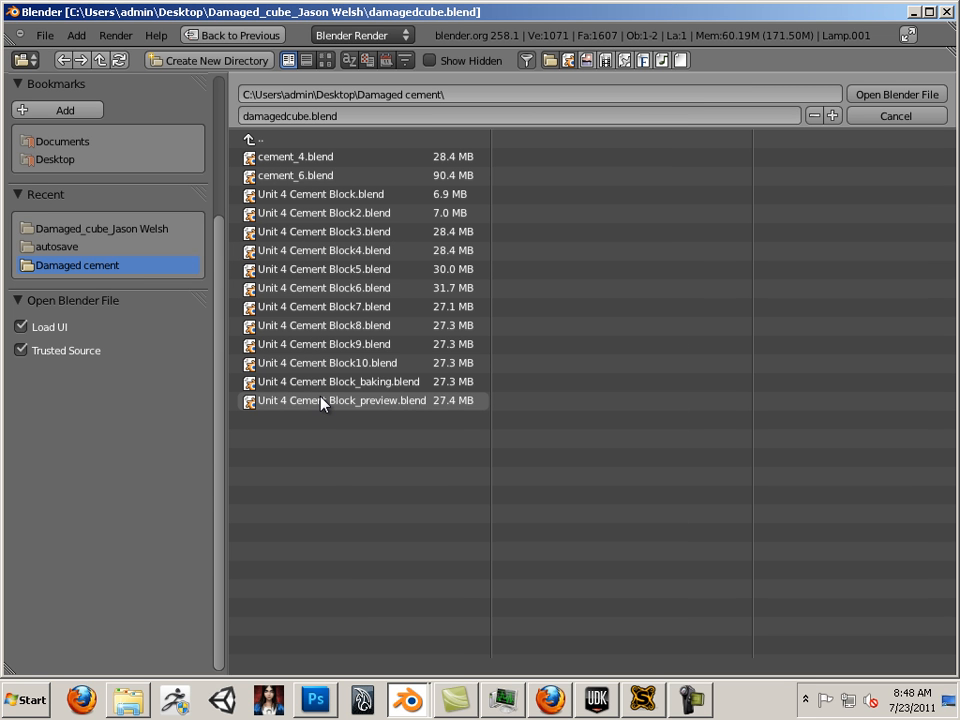
left_click(340, 400)
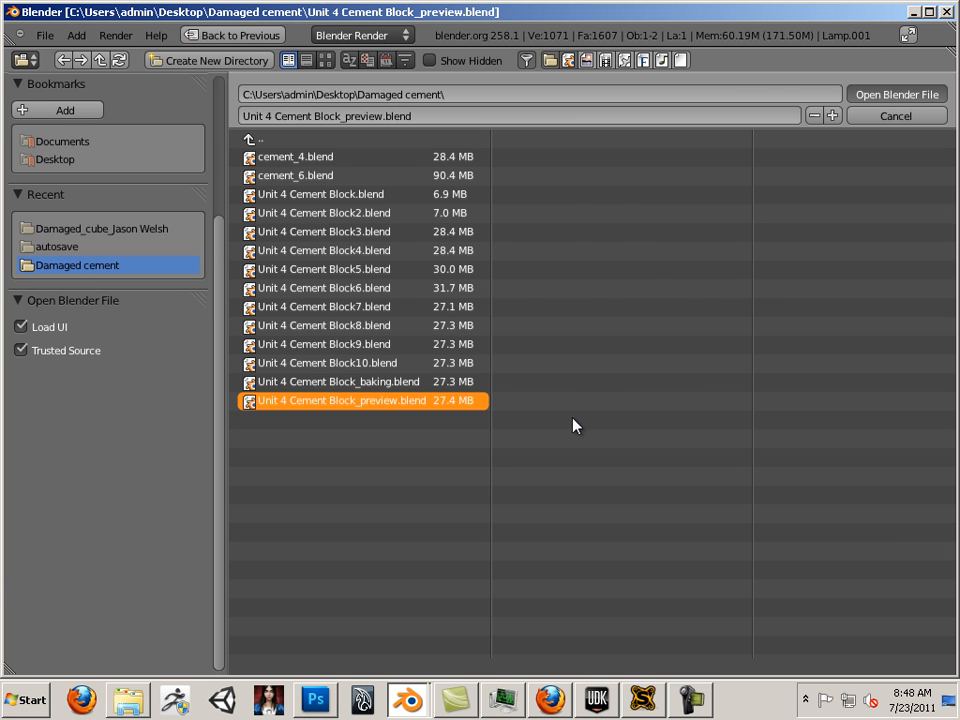
left_click(895, 94)
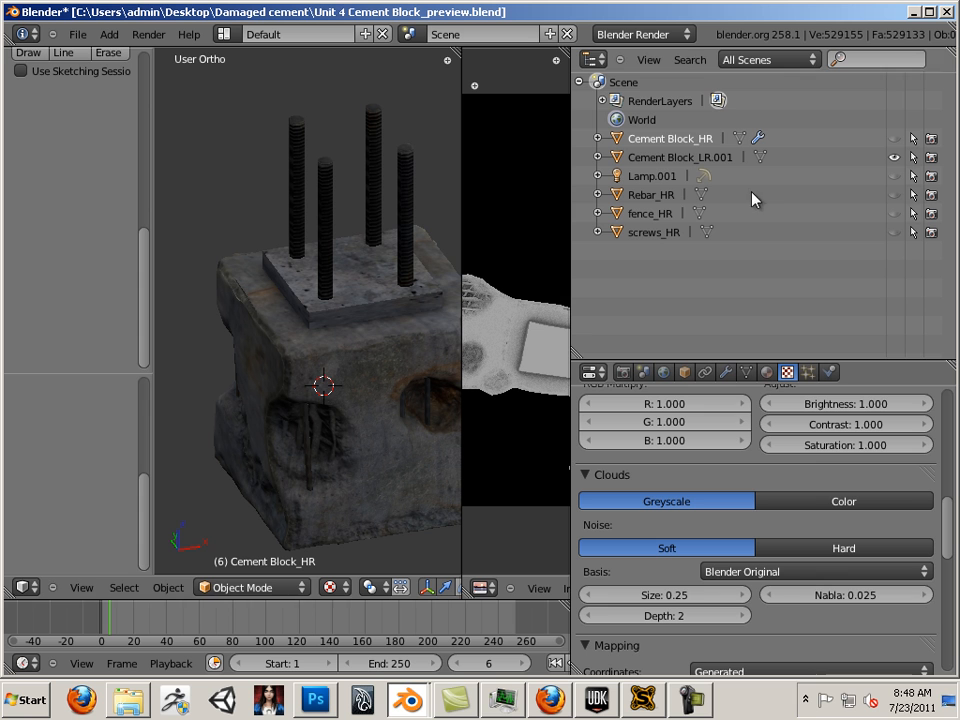
mouse_move(323, 388)
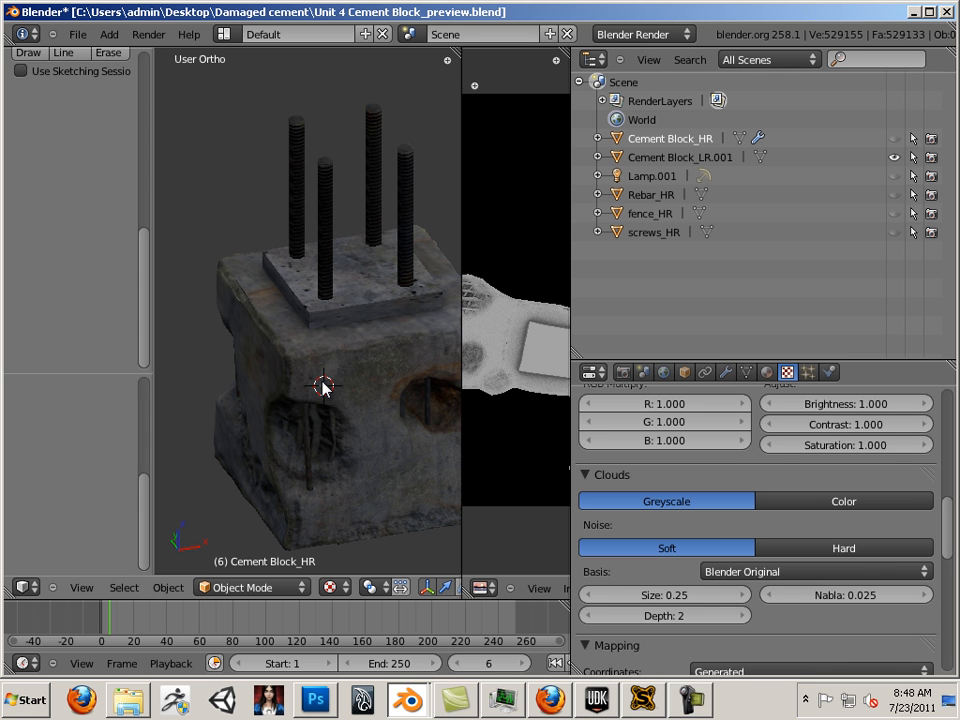
mouse_move(378, 385)
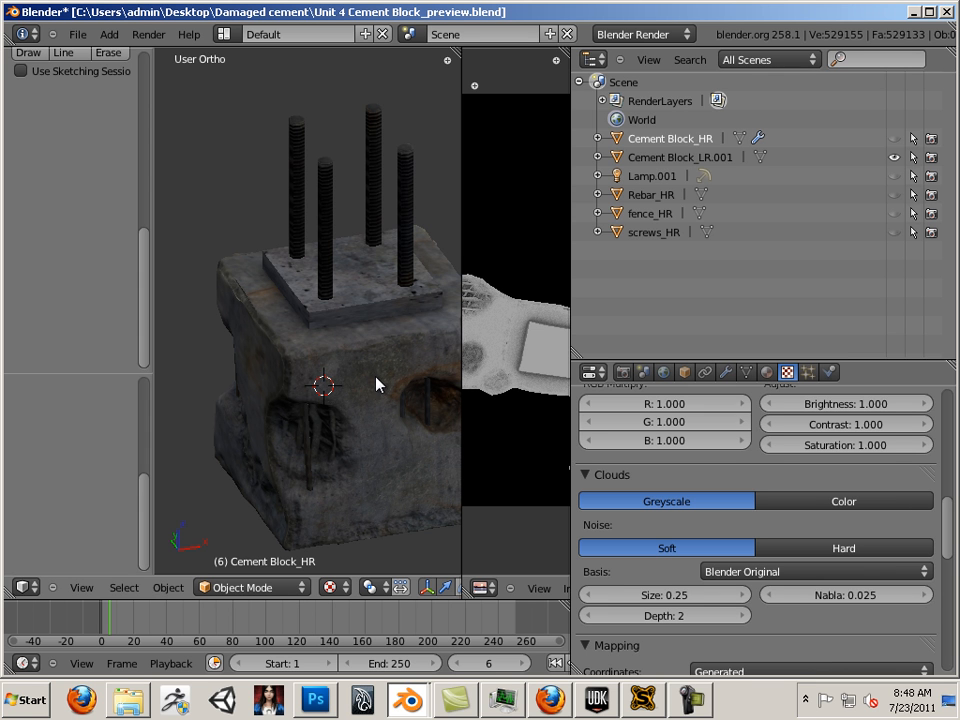
Select Cement Block_LR.001 in the Outliner to show its cement_nm.tga texture.
left_click(243, 587)
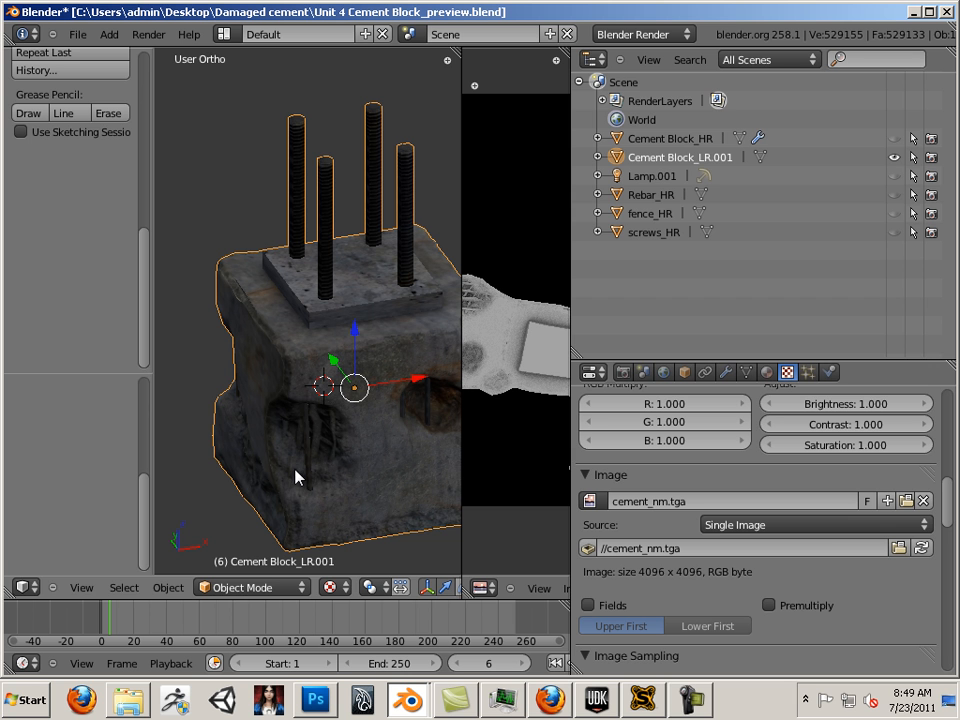
mouse_move(573, 479)
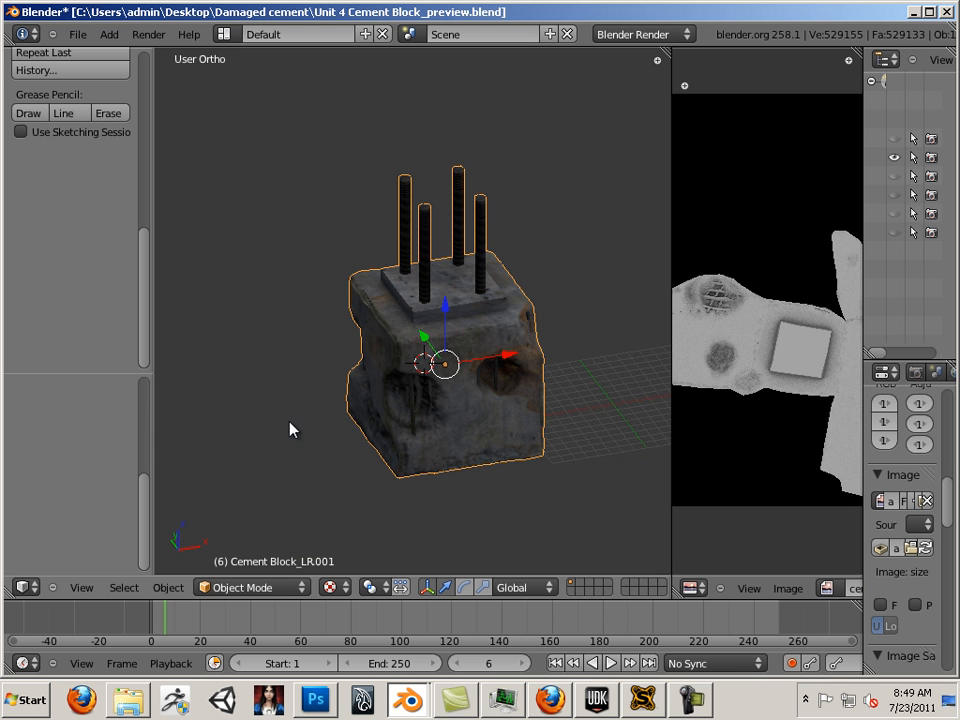
Zoom in on the block and enlarge the UV image and texture settings areas.
left_click_drag(290, 430, 300, 474)
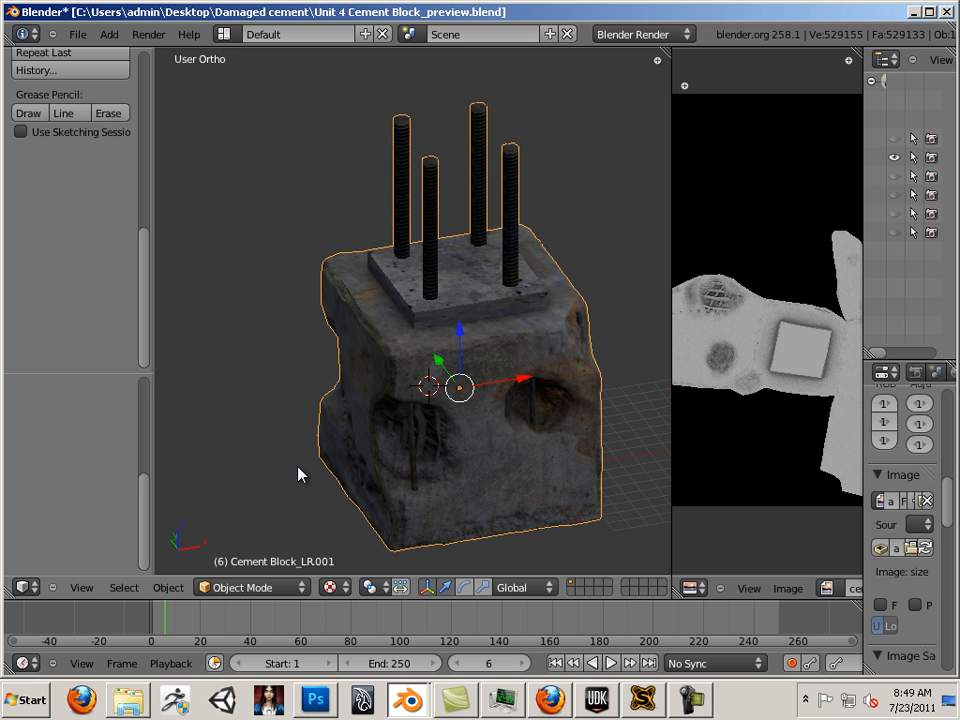
mouse_move(342, 503)
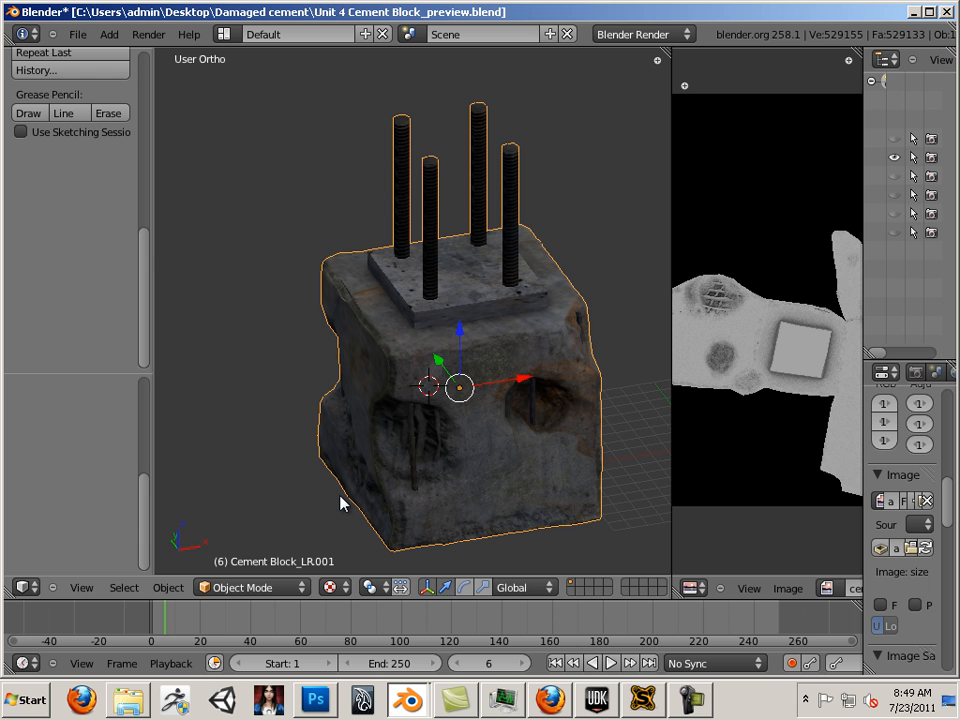
mouse_move(289, 492)
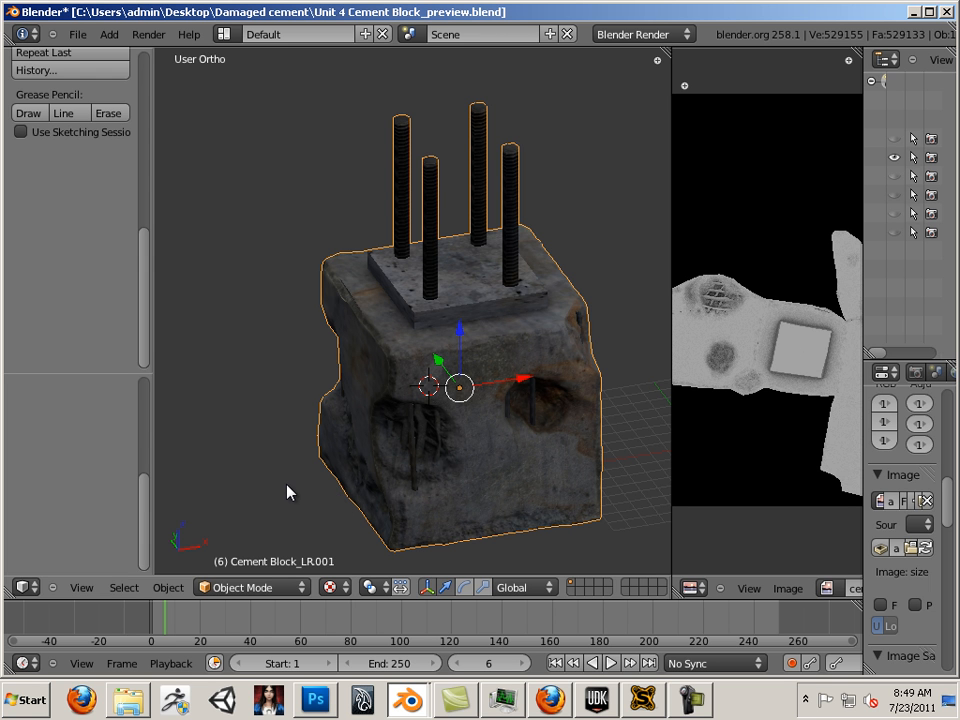
mouse_move(323, 490)
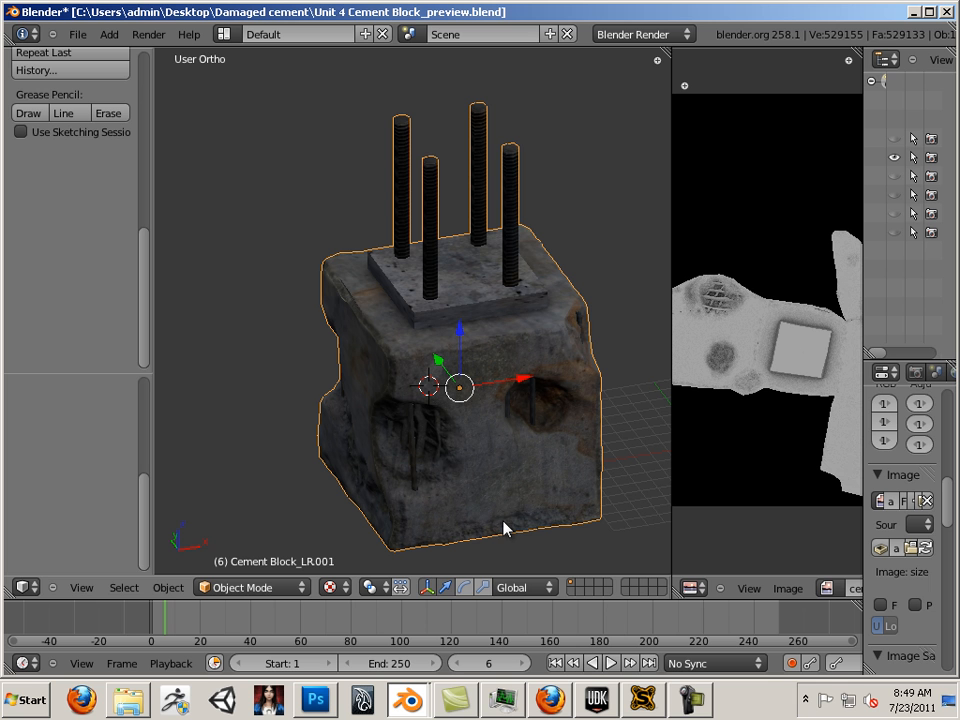
mouse_move(502, 489)
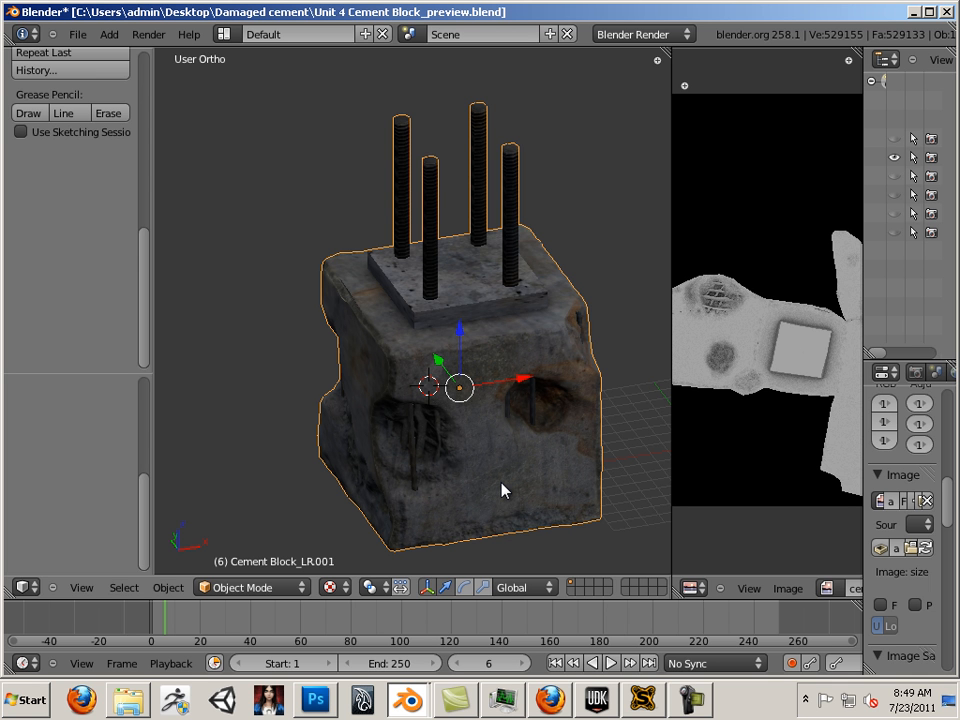
mouse_move(378, 417)
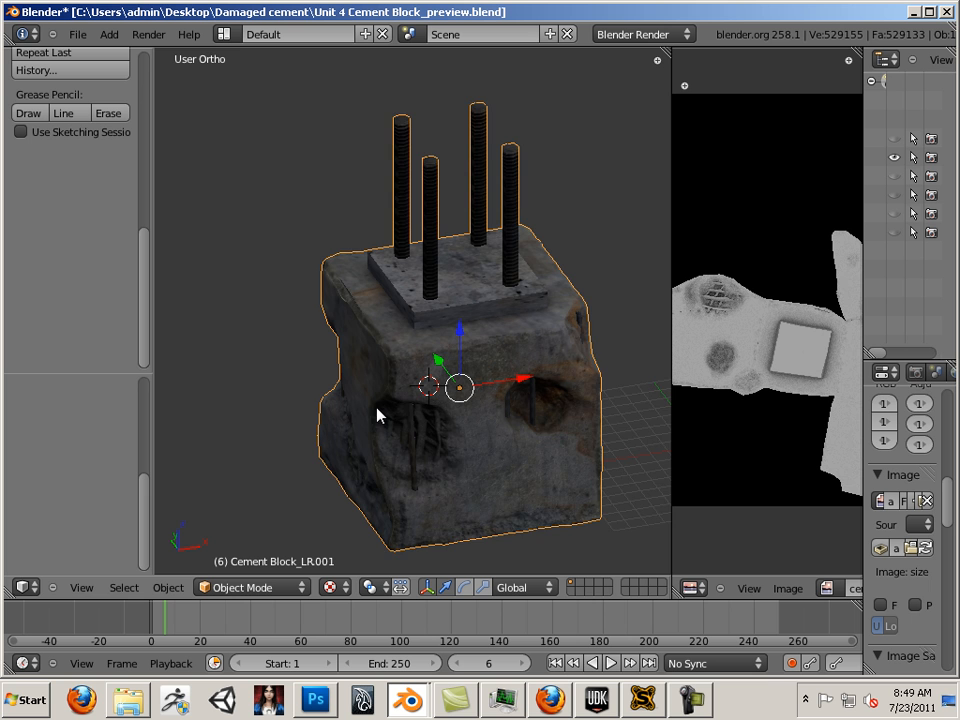
mouse_move(502, 492)
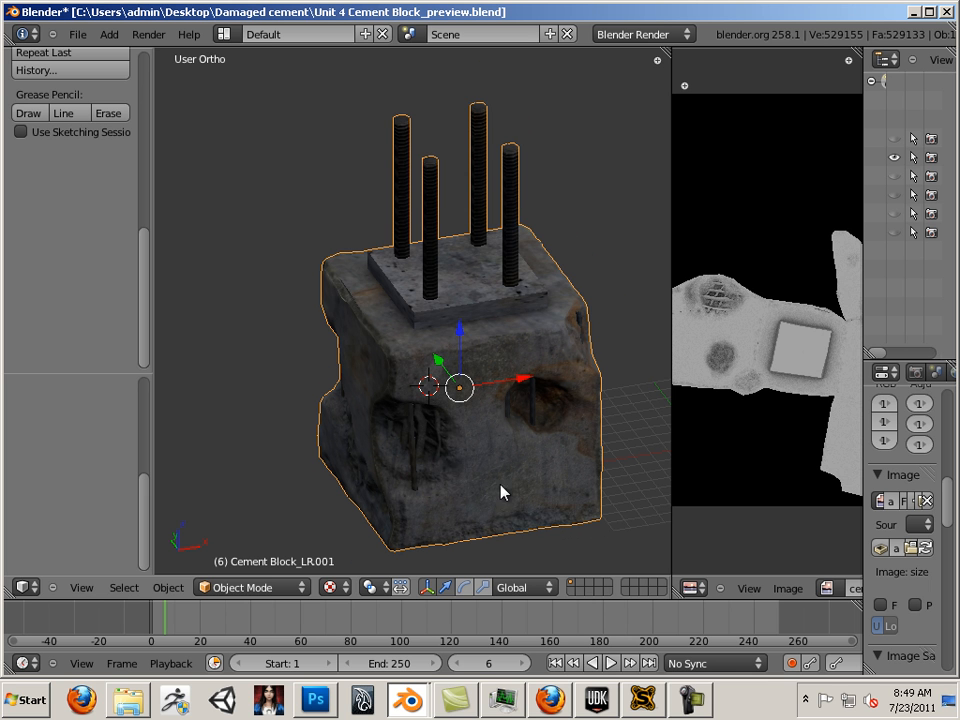
mouse_move(622, 539)
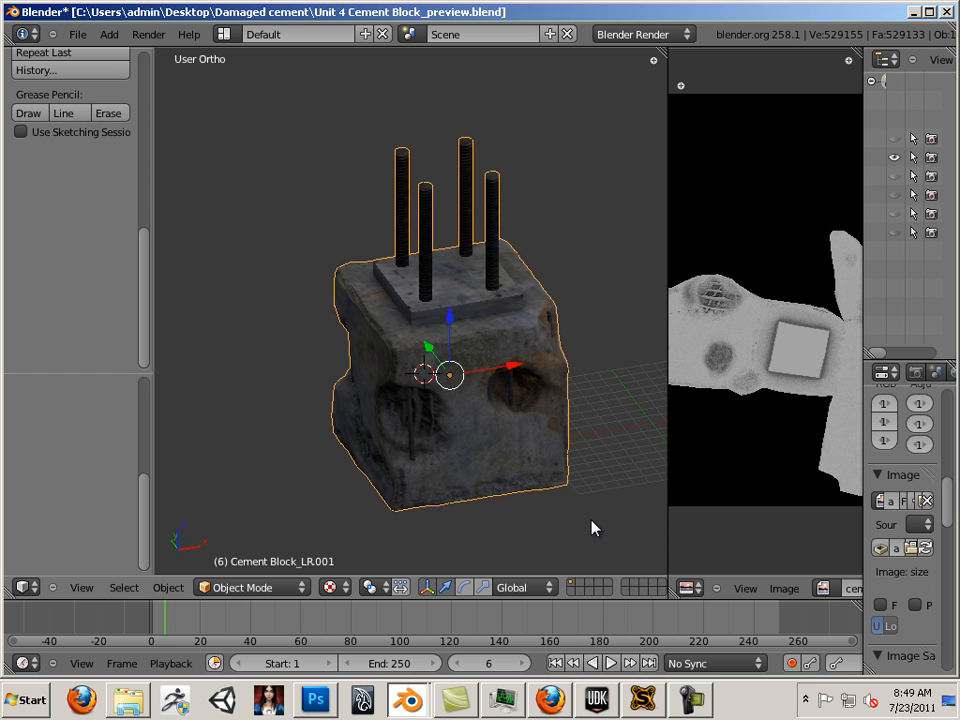
mouse_move(503, 529)
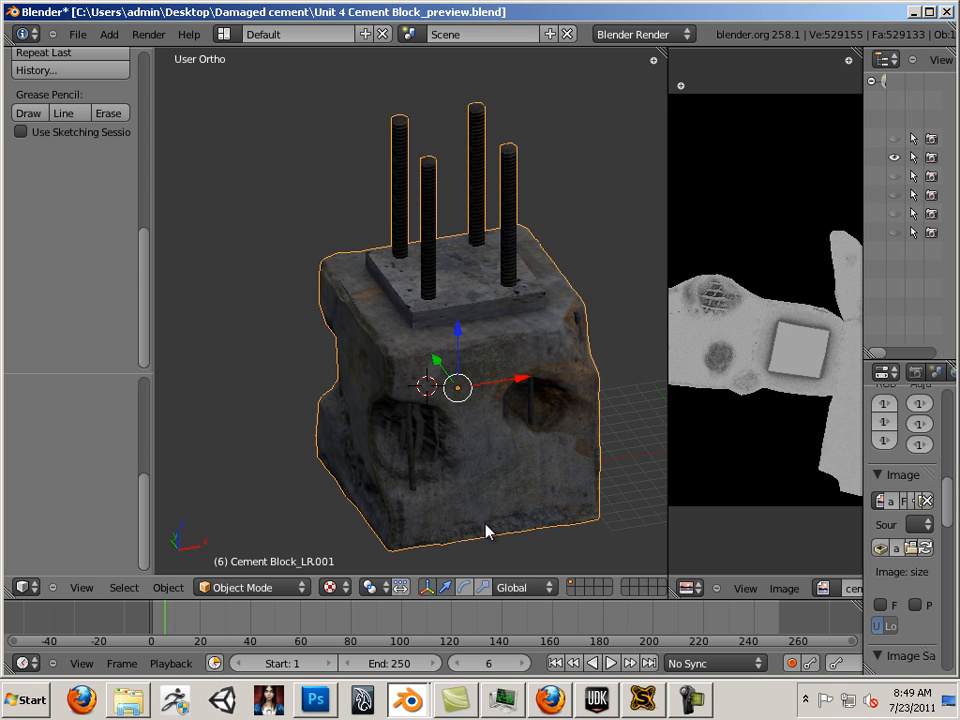
mouse_move(668, 470)
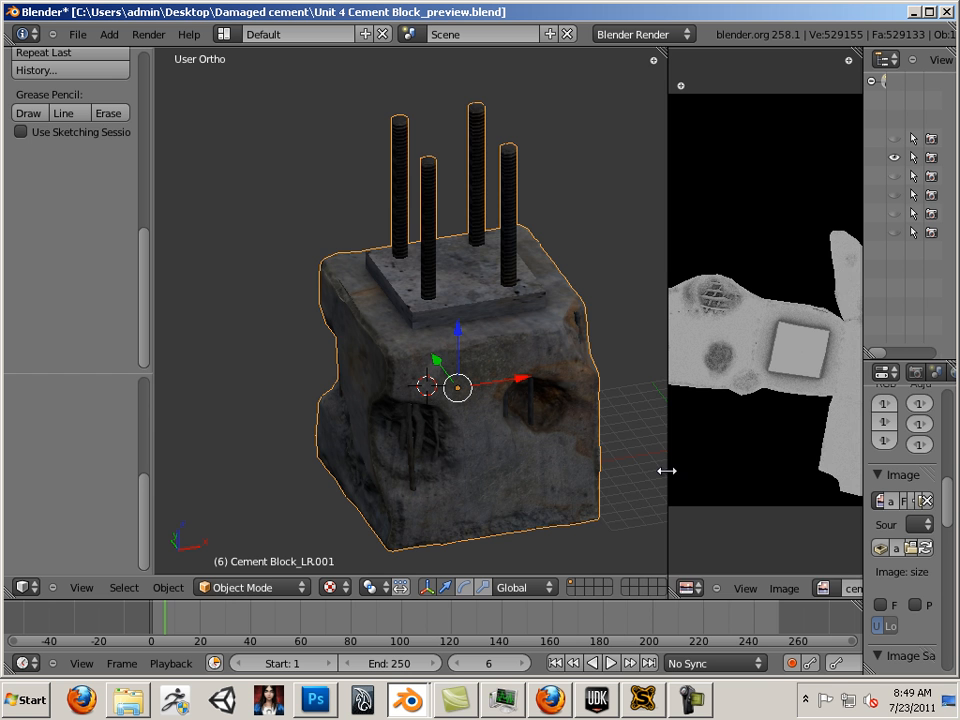
left_click_drag(667, 470, 607, 485)
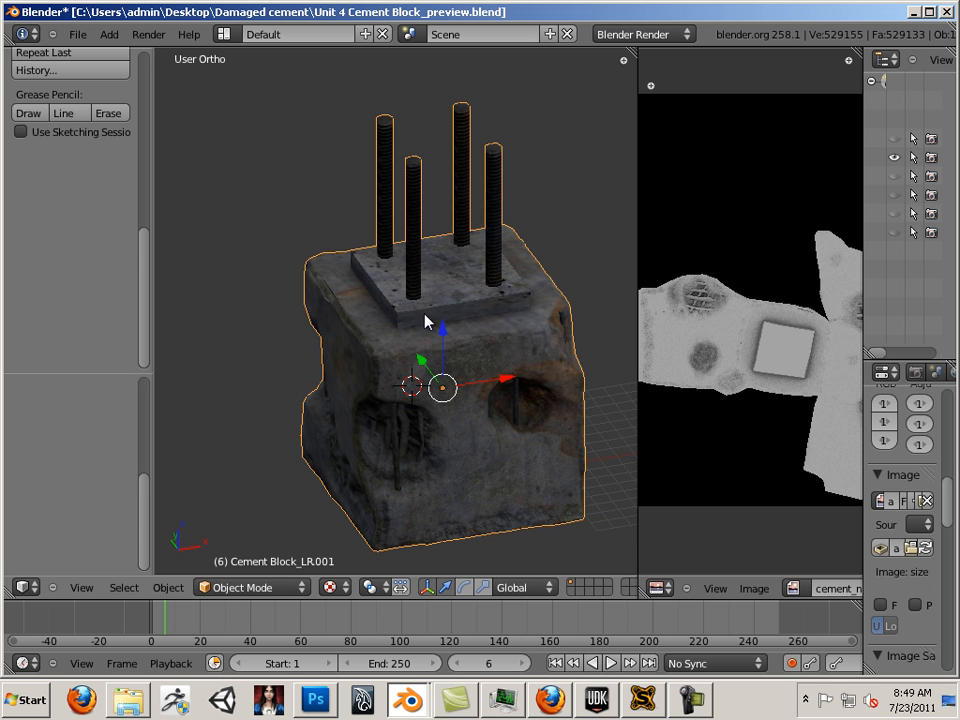
mouse_move(550, 357)
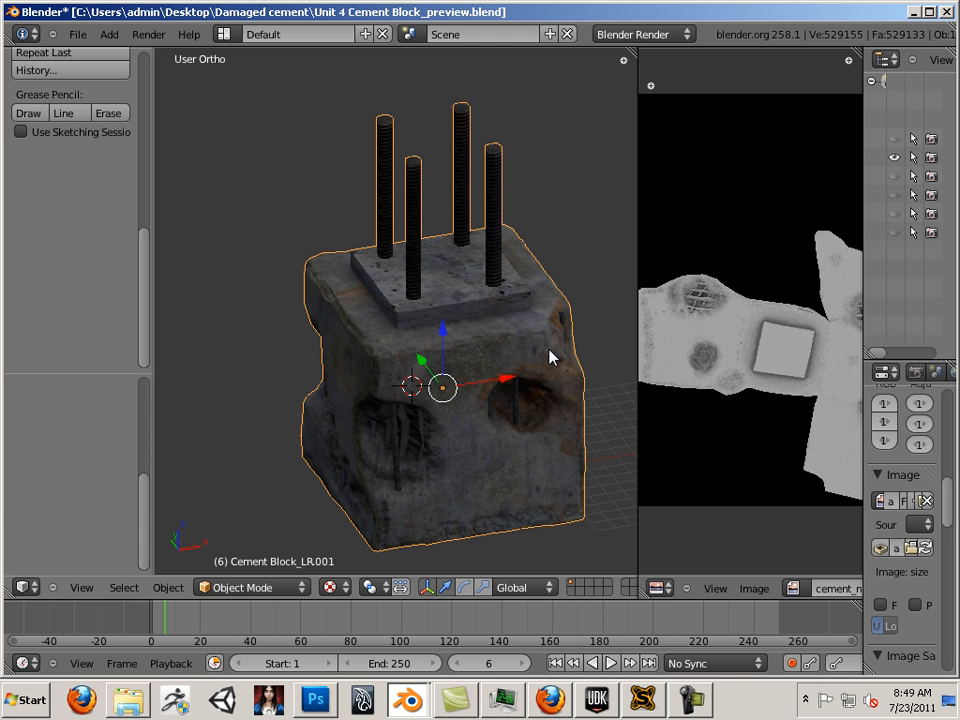
left_click_drag(550, 357, 627, 432)
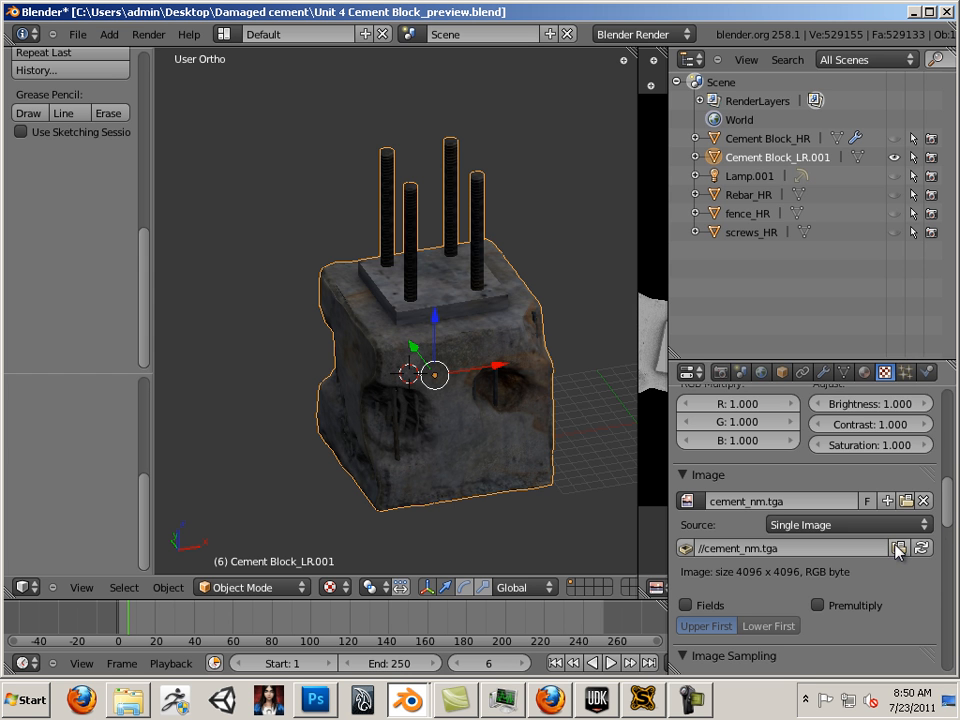
Replace the texture image cement_nm.tga with the cement_cm3.tga colour map.
left_click(899, 548)
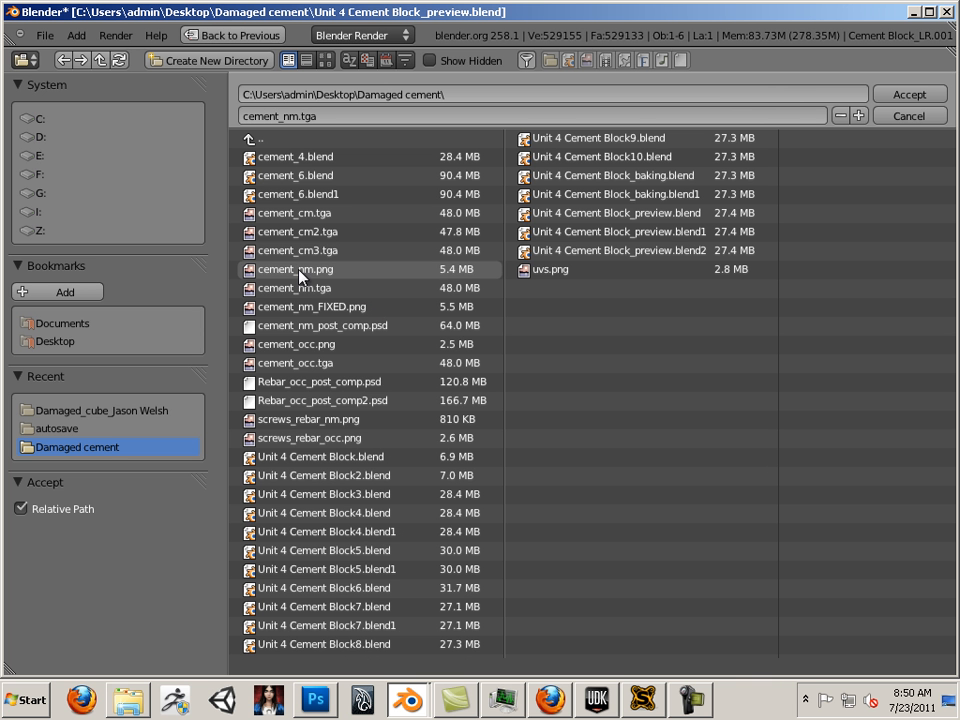
left_click(297, 250)
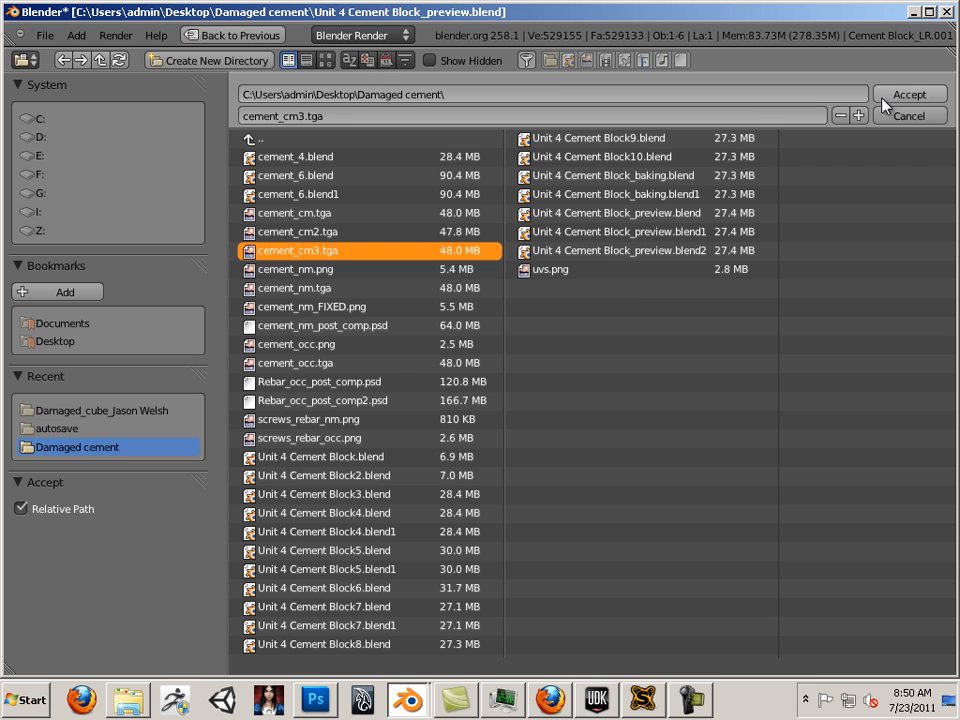
left_click(908, 94)
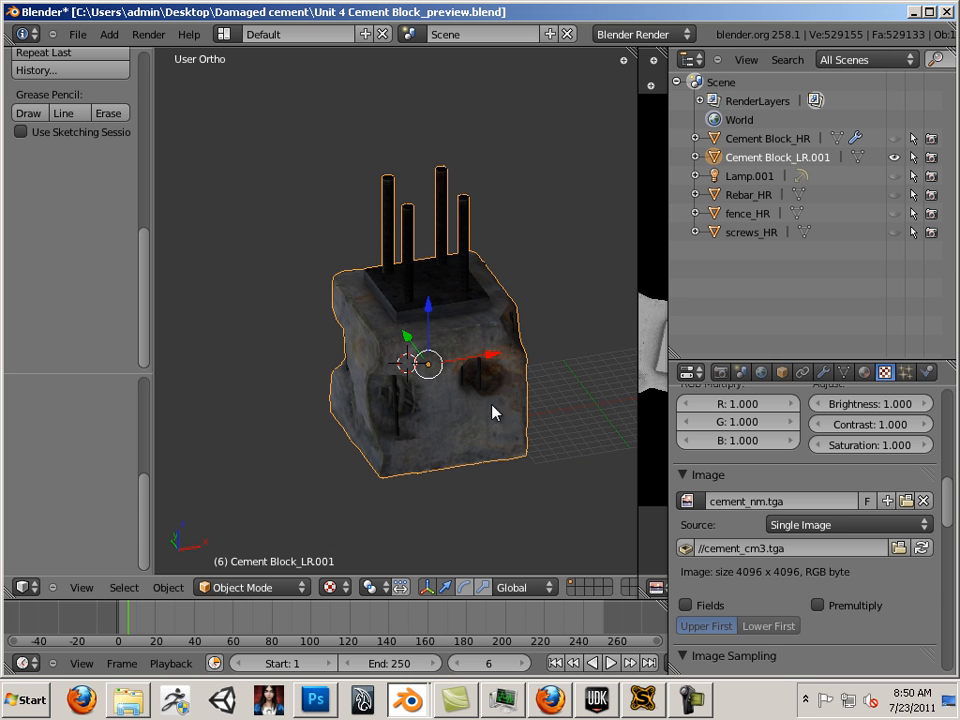
mouse_move(460, 477)
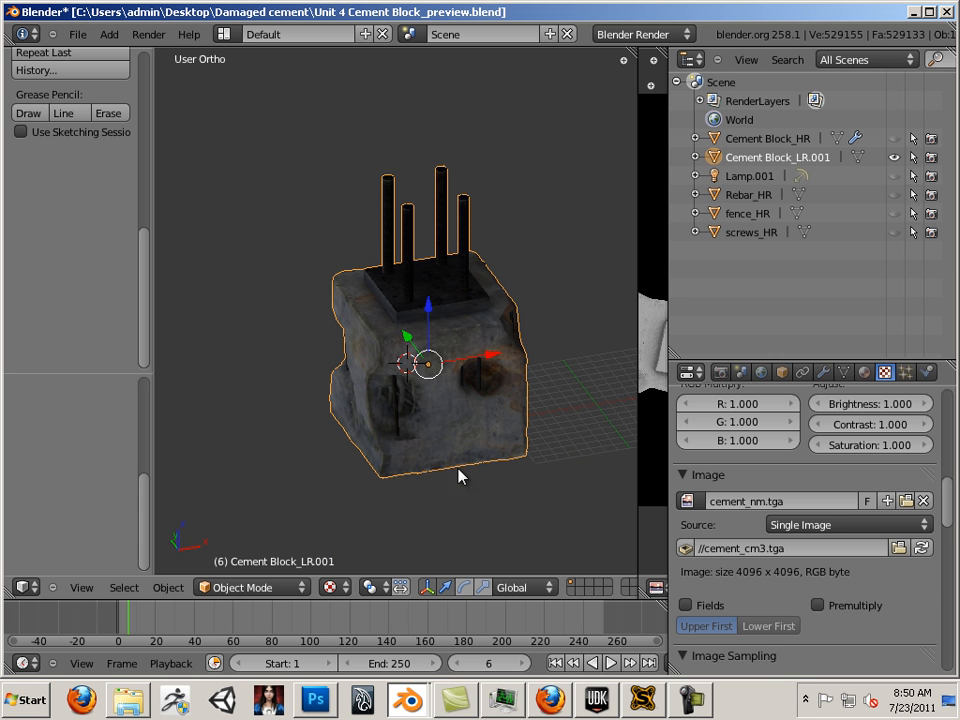
mouse_move(253, 290)
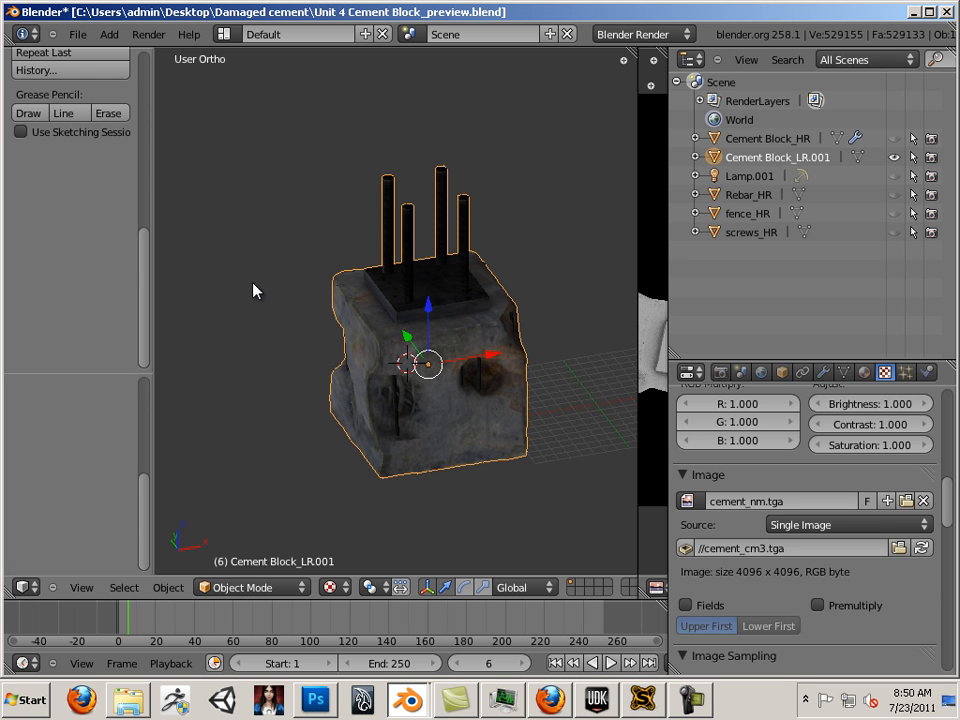